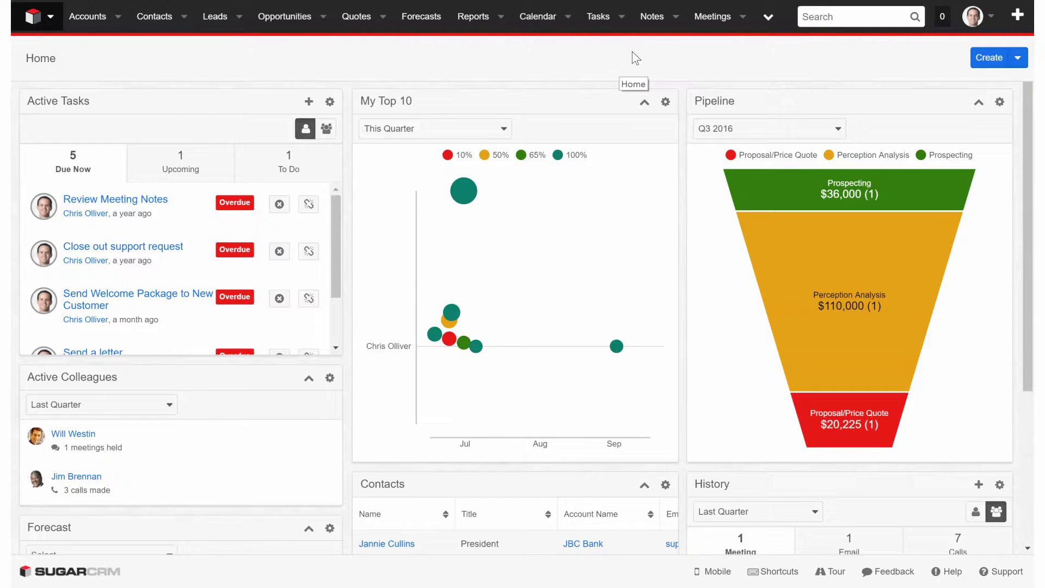
{"action": "mouse_move", "coordinate": [490, 49]}
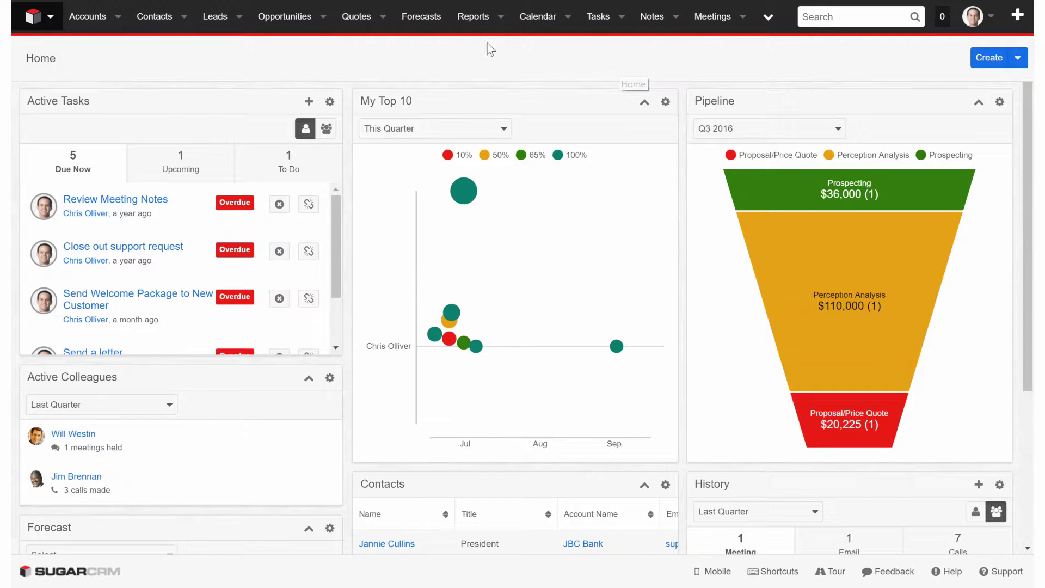
{"action": "mouse_move", "coordinate": [711, 68]}
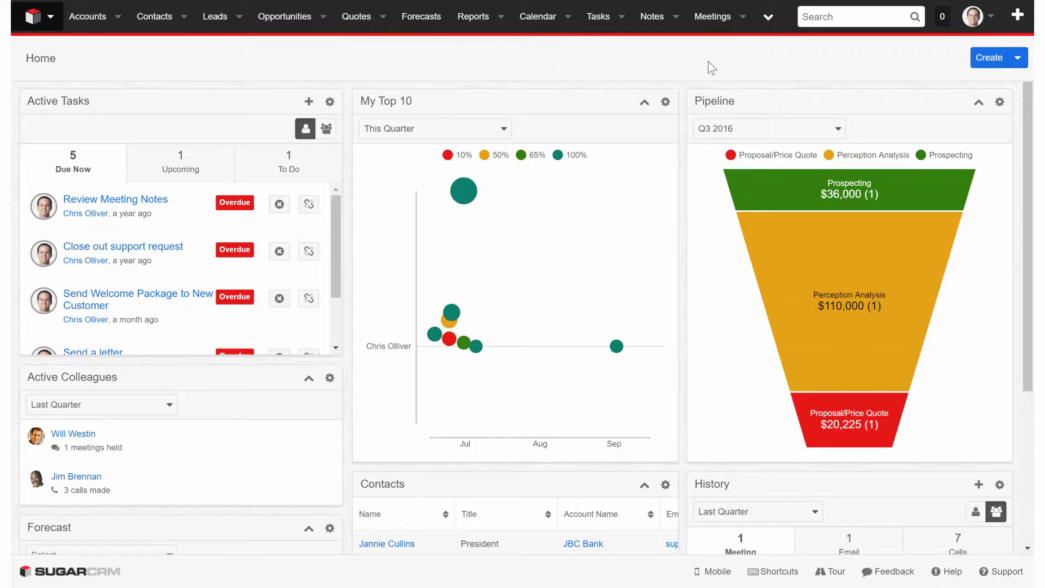
Open the current user's profile from the avatar menu on the Home dashboard.
{"action": "left_click", "coordinate": [972, 16]}
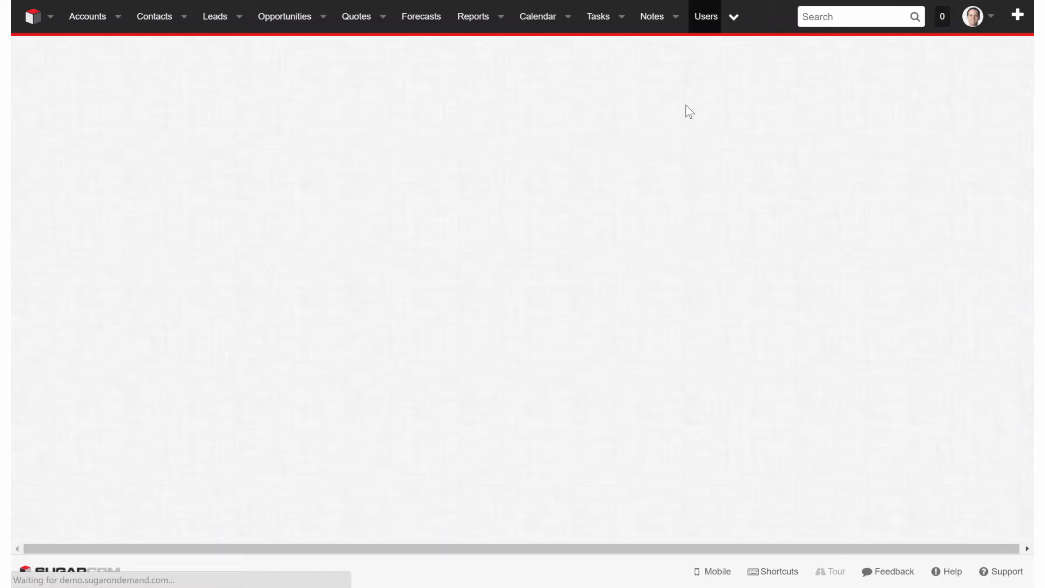
Download Sugar Plug-in for Outlook 2.2.0 from the profile's Downloads tab and launch its setup file.
{"action": "left_click", "coordinate": [260, 118]}
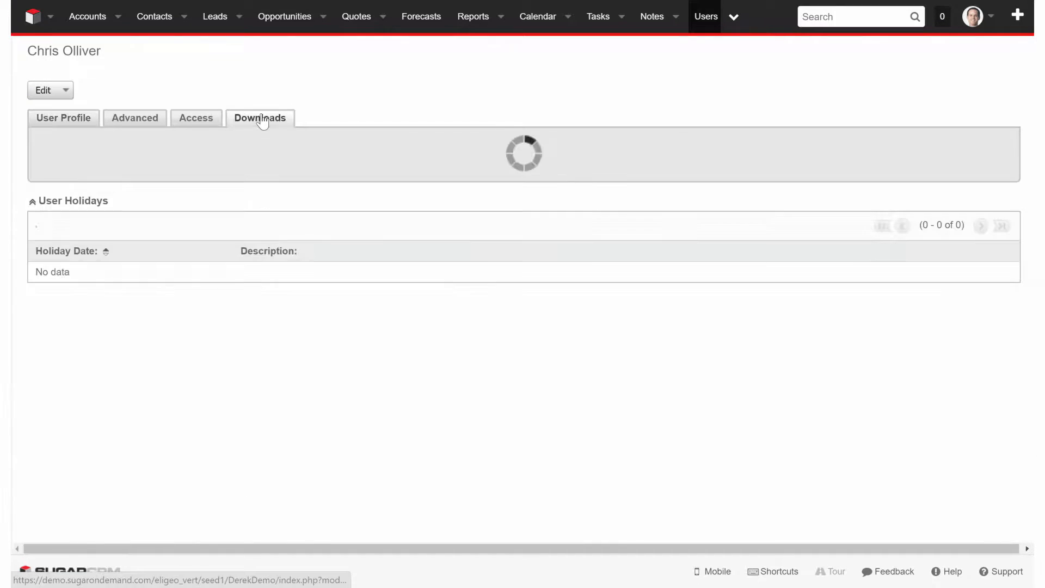
{"action": "left_click", "coordinate": [261, 117]}
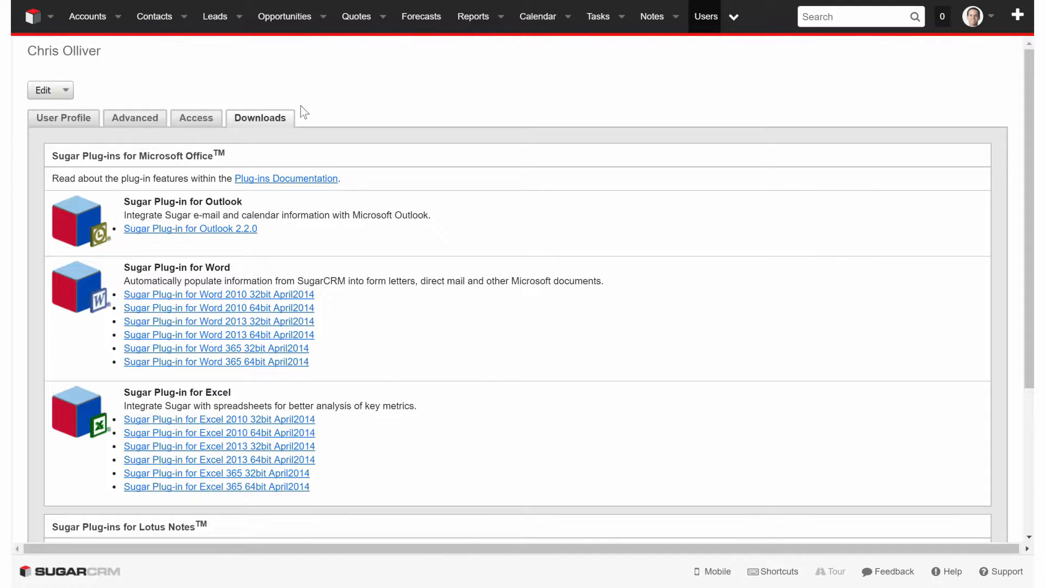
{"action": "mouse_move", "coordinate": [336, 231]}
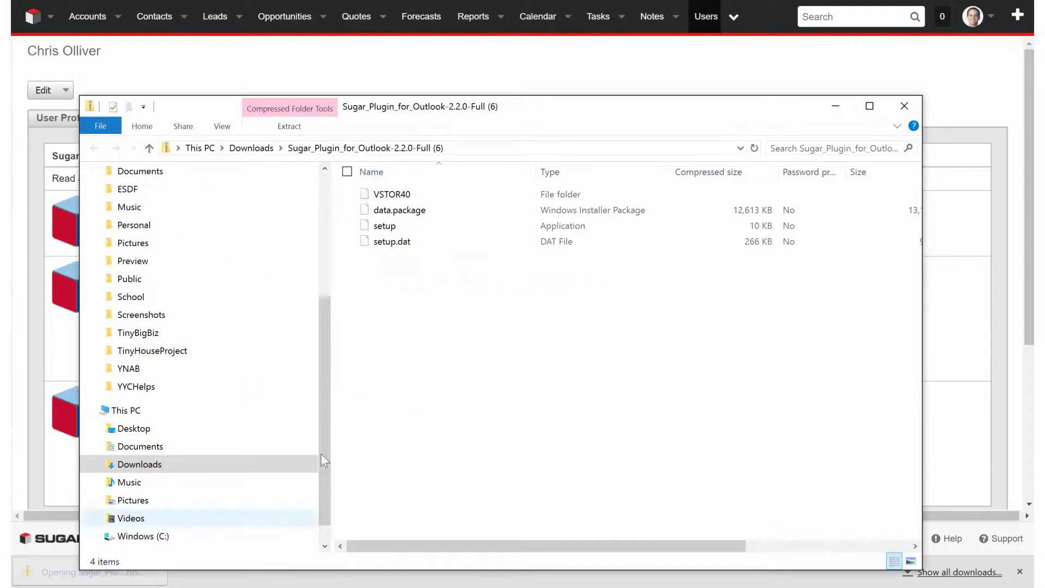
{"action": "left_click", "coordinate": [385, 226]}
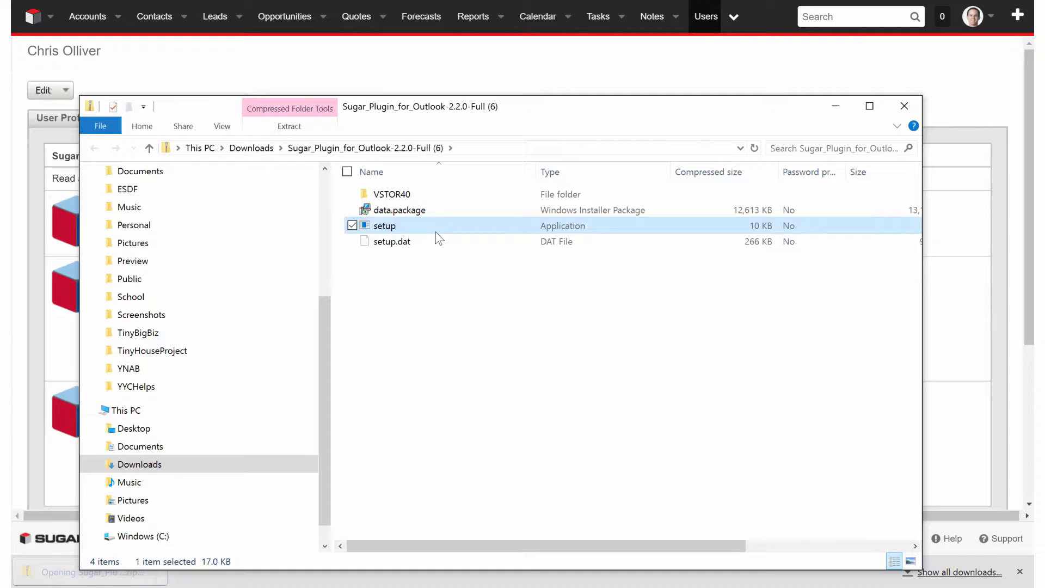
{"action": "double_click", "coordinate": [384, 225]}
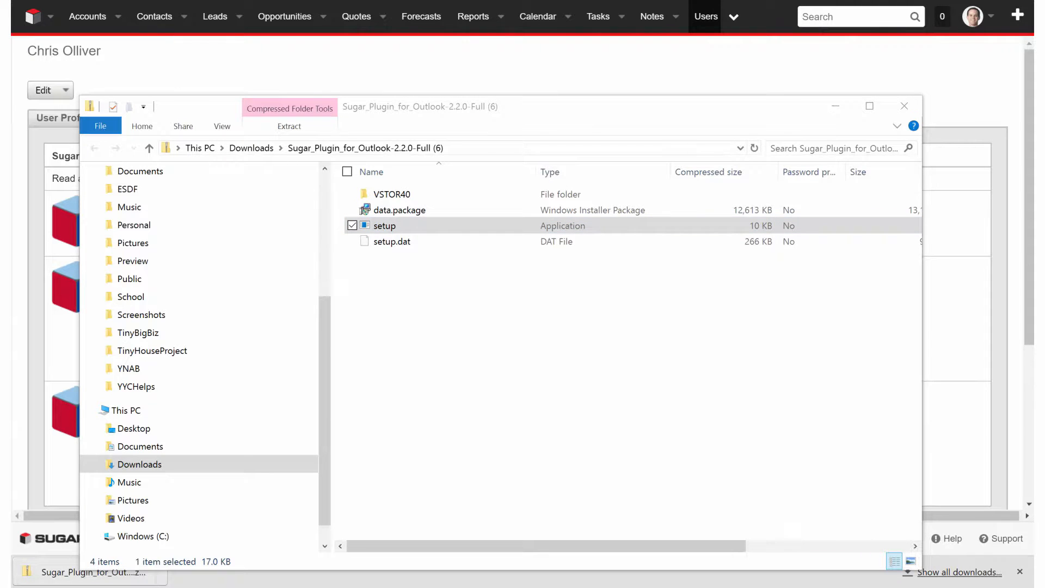
Run the SugarCRM Outlook Plug-in setup wizard through installation, then close it.
{"action": "double_click", "coordinate": [384, 225]}
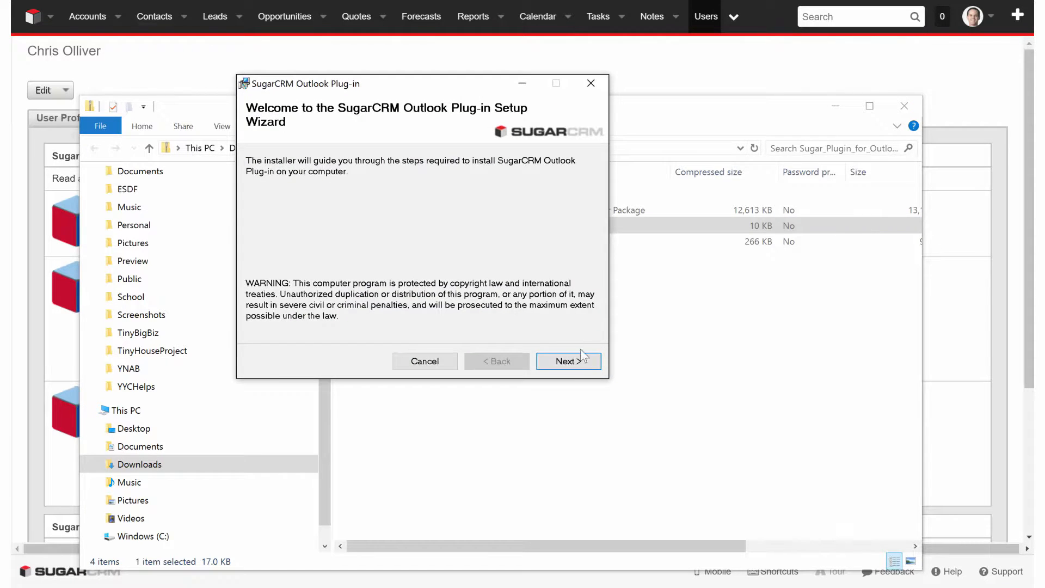
{"action": "left_click", "coordinate": [567, 360]}
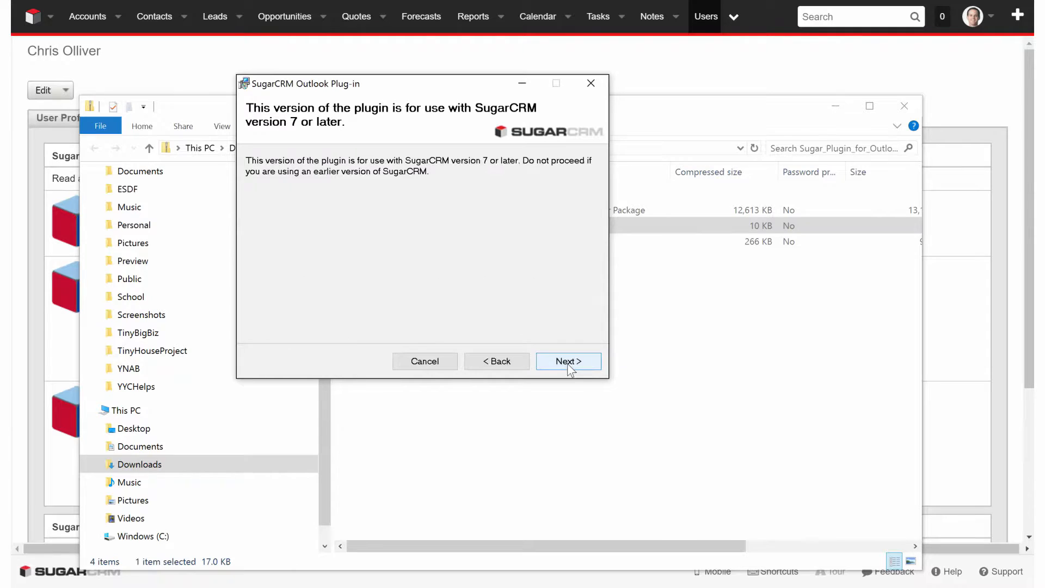
{"action": "left_click", "coordinate": [567, 360]}
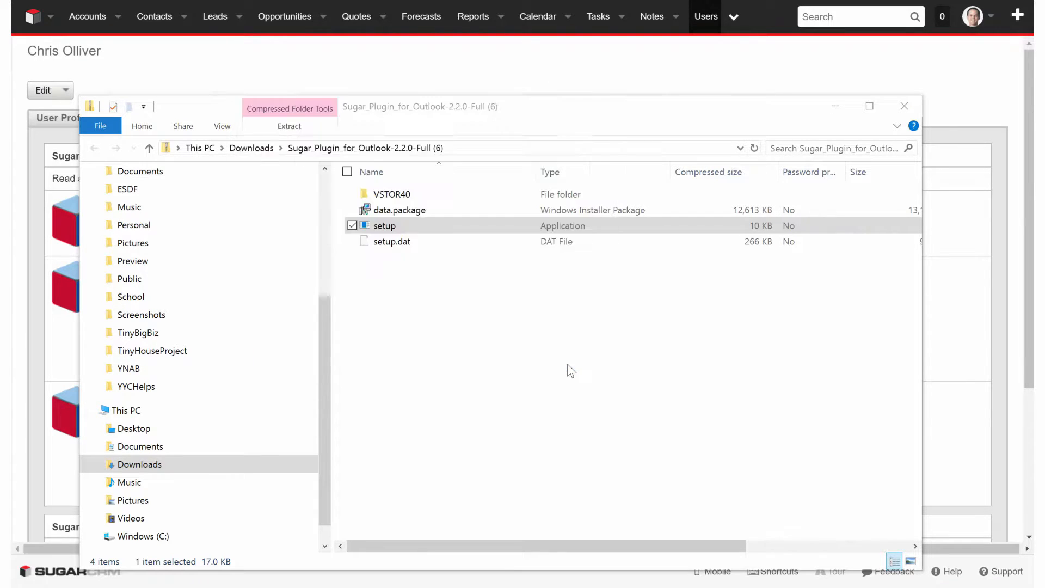
{"action": "double_click", "coordinate": [385, 225]}
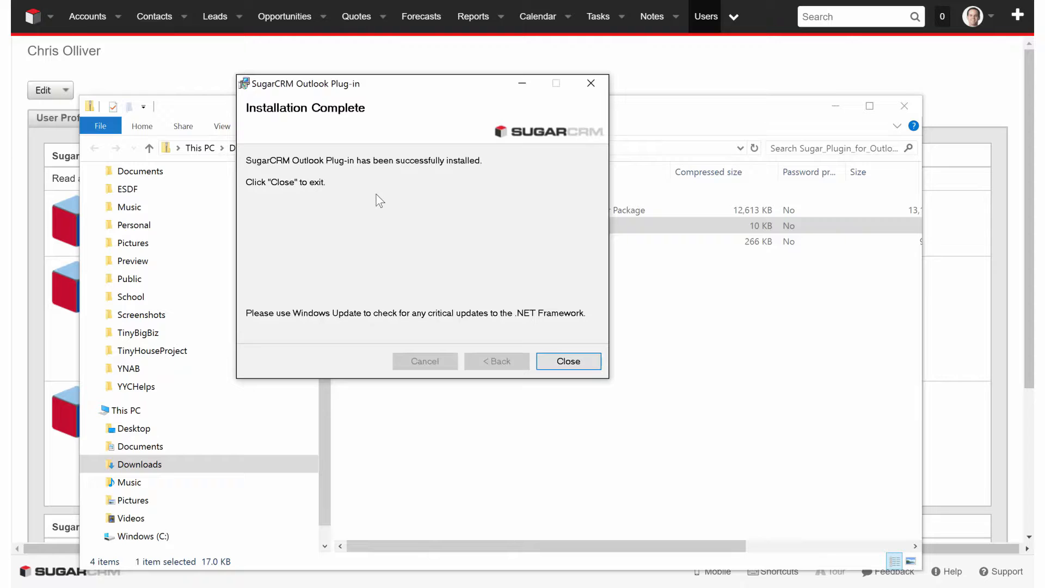
{"action": "left_click", "coordinate": [567, 360]}
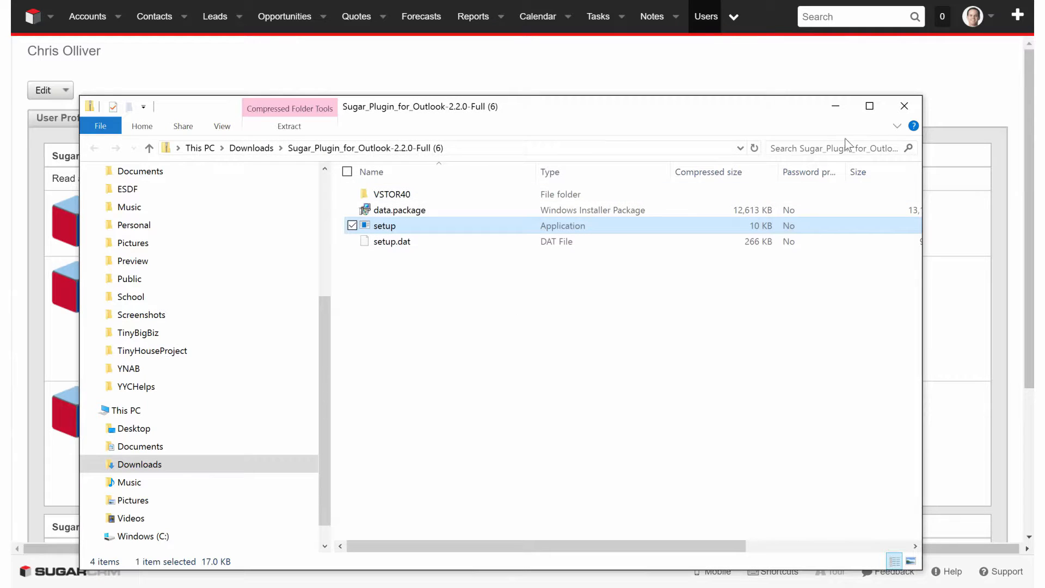
Launch Outlook and show the SugarCRM ribbon commands.
{"action": "left_click", "coordinate": [903, 106]}
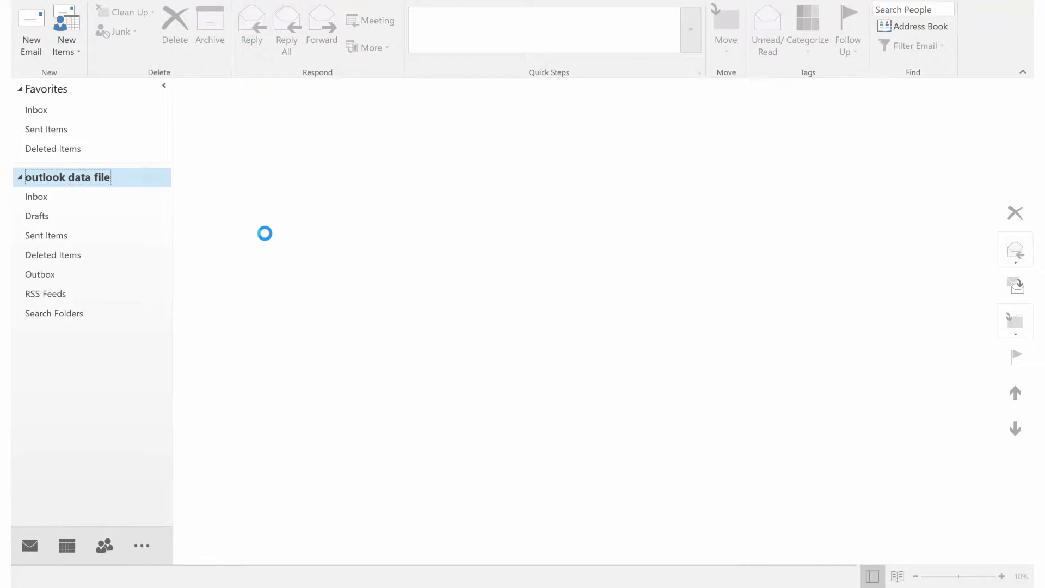
{"action": "left_click", "coordinate": [67, 176]}
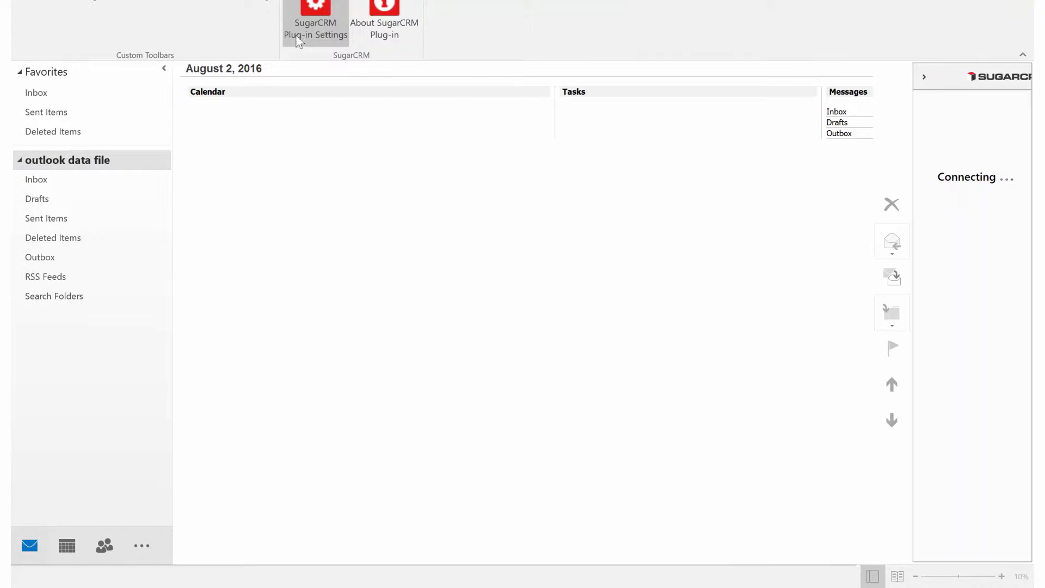
Set the plug-in's Sugar site URL and user chris, pass the connection test, and save.
{"action": "left_click", "coordinate": [314, 27]}
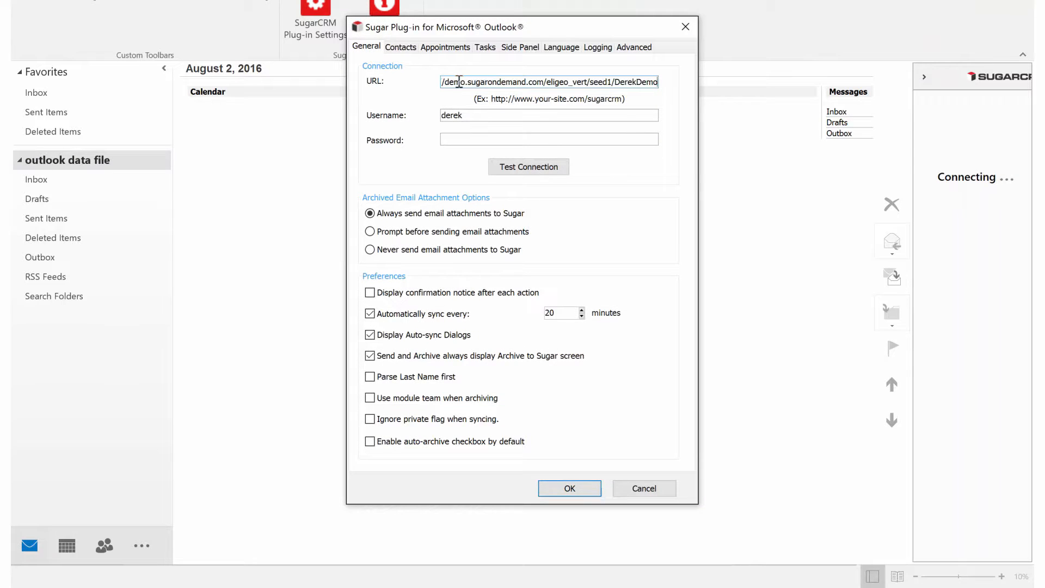
{"action": "type", "text": "chris"}
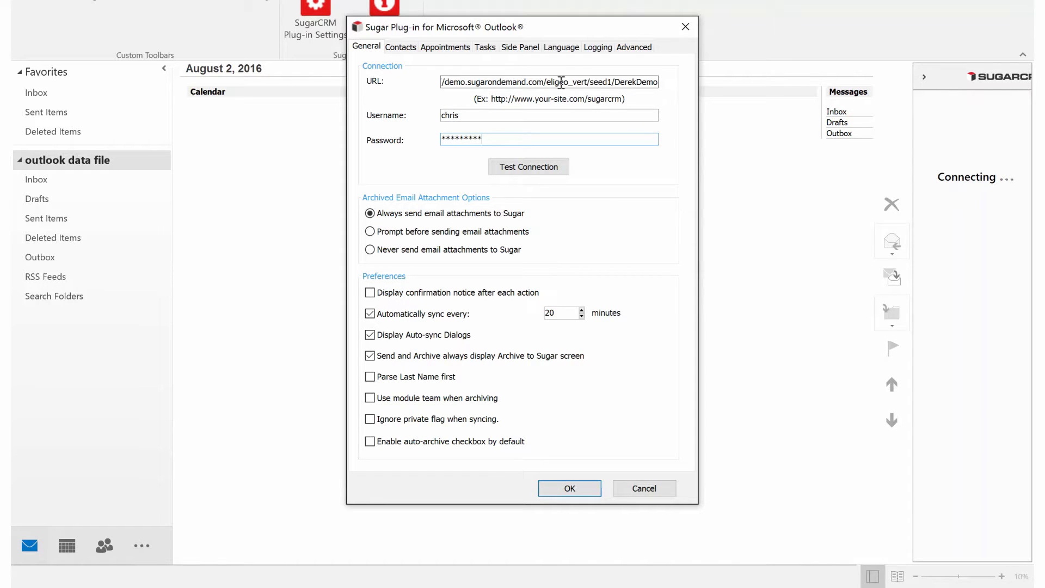
{"action": "triple_click", "coordinate": [546, 81]}
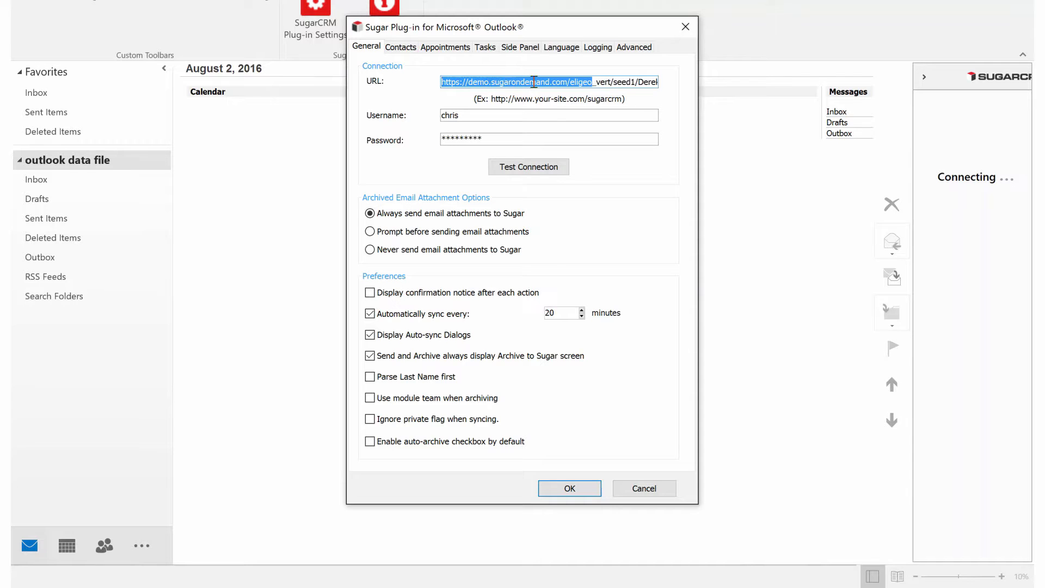
{"action": "left_click", "coordinate": [528, 166]}
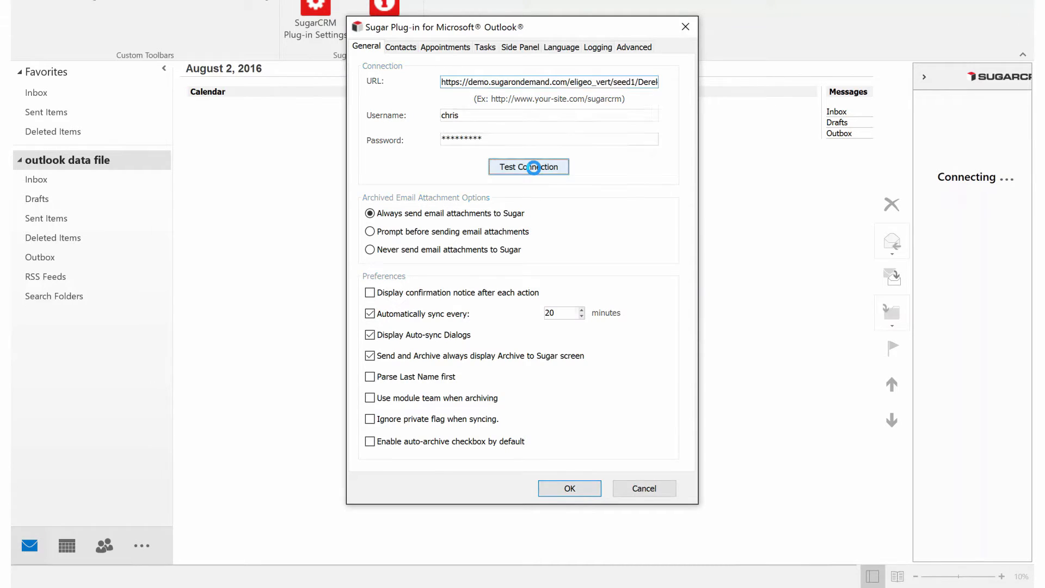
{"action": "left_click", "coordinate": [527, 166]}
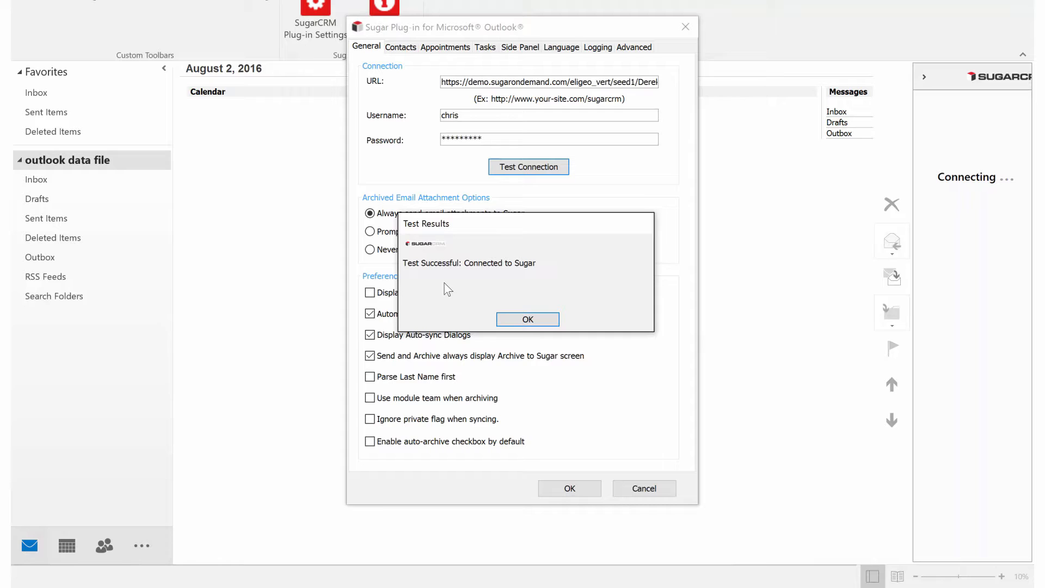
{"action": "left_click", "coordinate": [527, 320]}
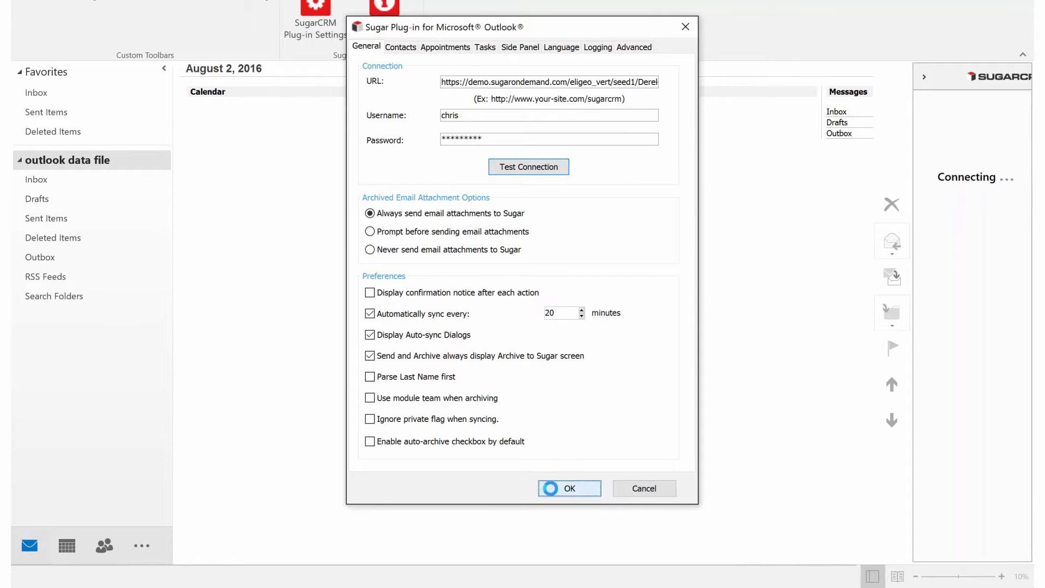
{"action": "left_click", "coordinate": [568, 488]}
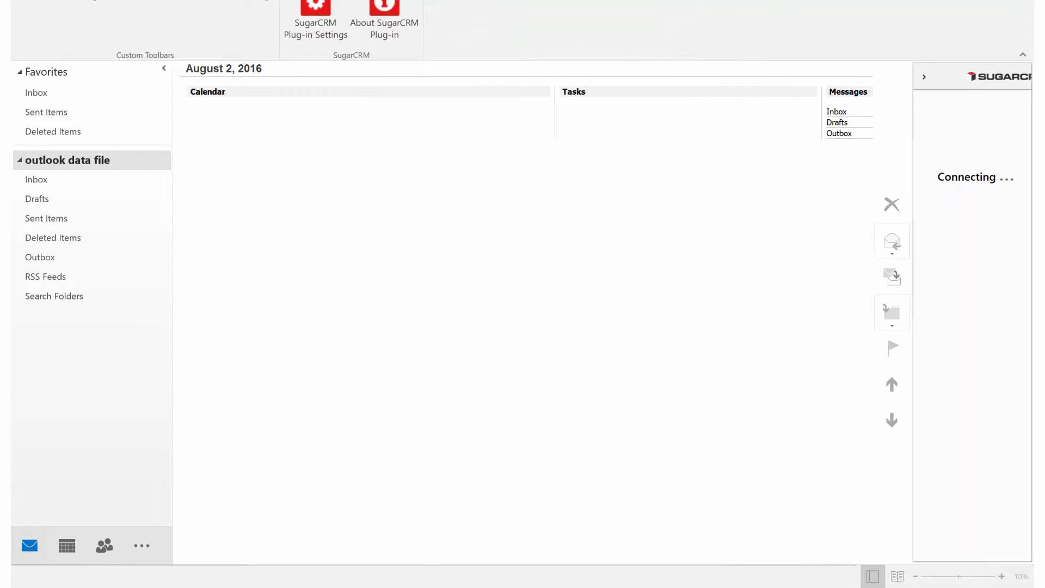
Create a new blank email from Outlook's Home tab.
{"action": "left_click", "coordinate": [921, 33]}
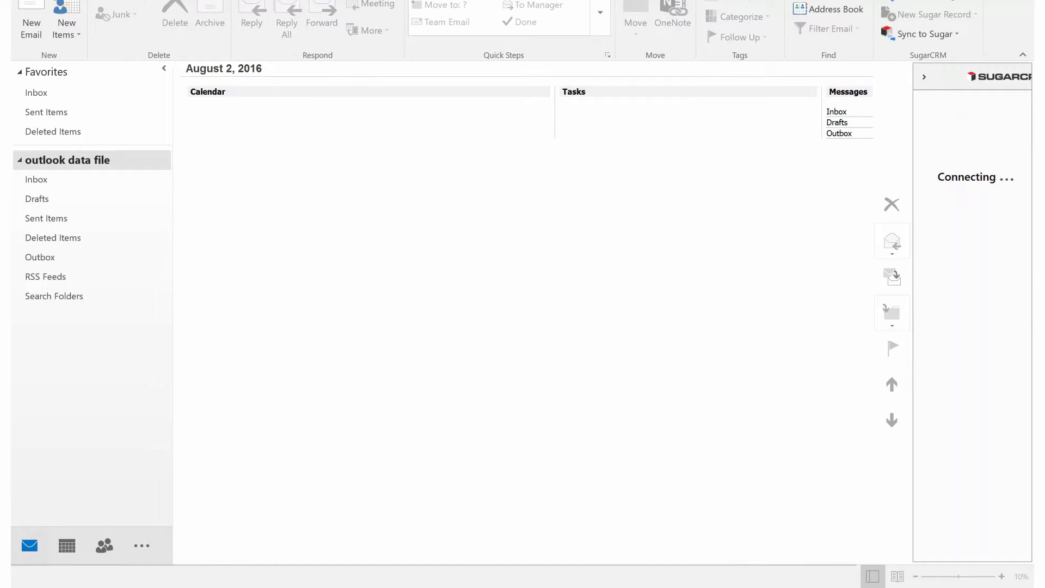
{"action": "left_click", "coordinate": [30, 20]}
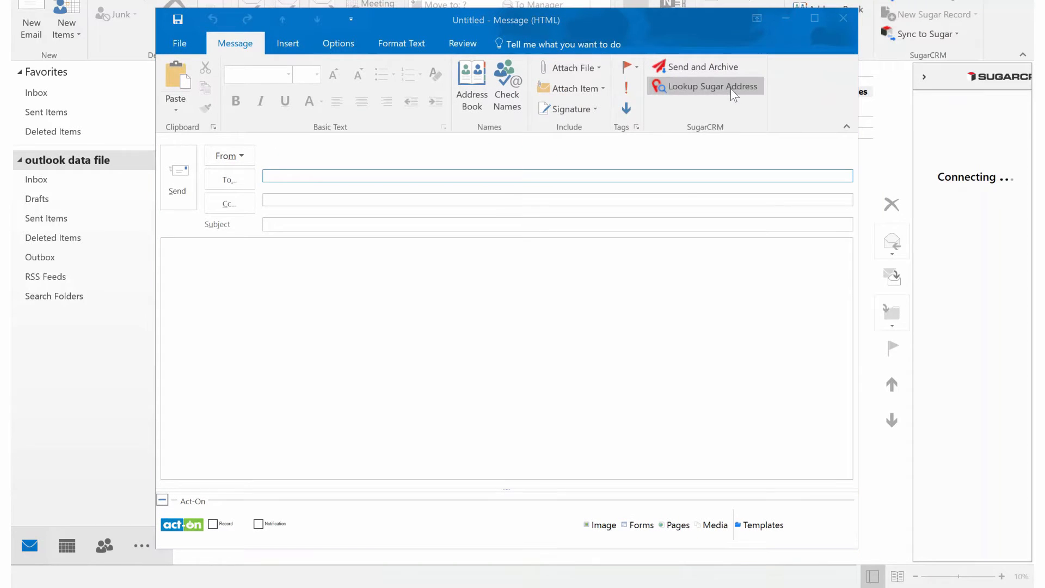
{"action": "left_click", "coordinate": [704, 86]}
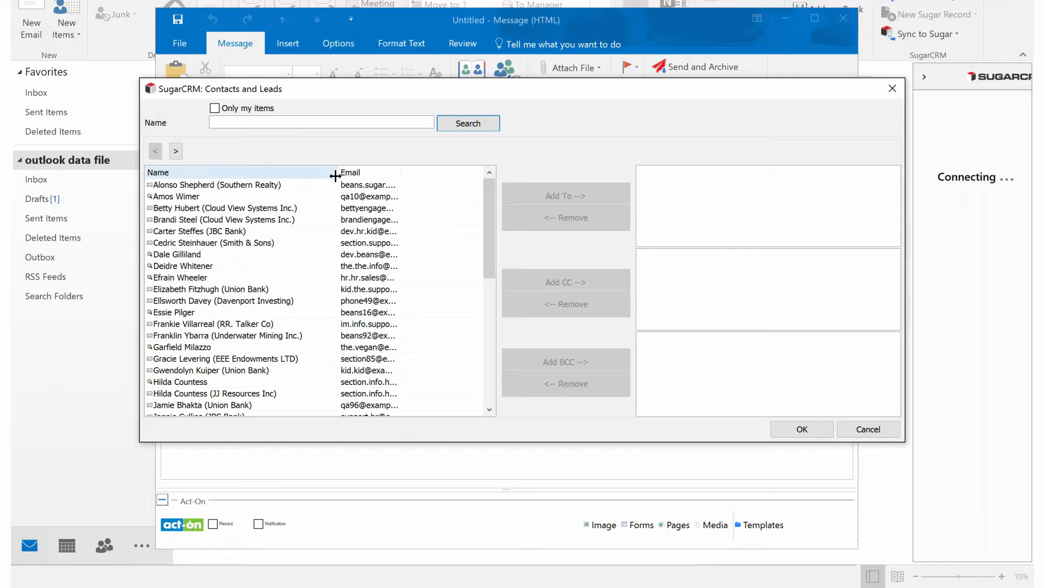
{"action": "type", "text": "cloud"}
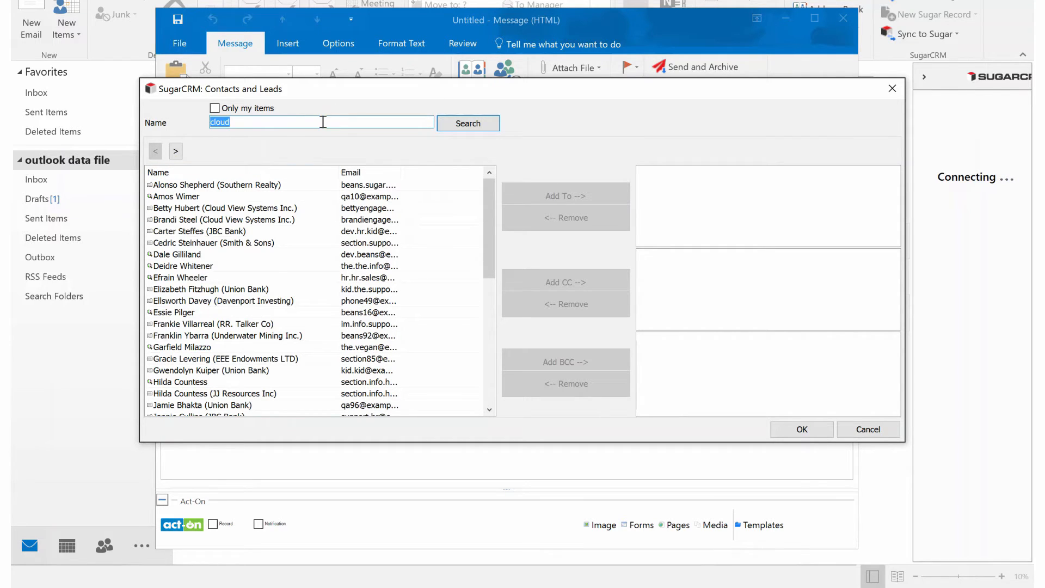
{"action": "type", "text": "e"}
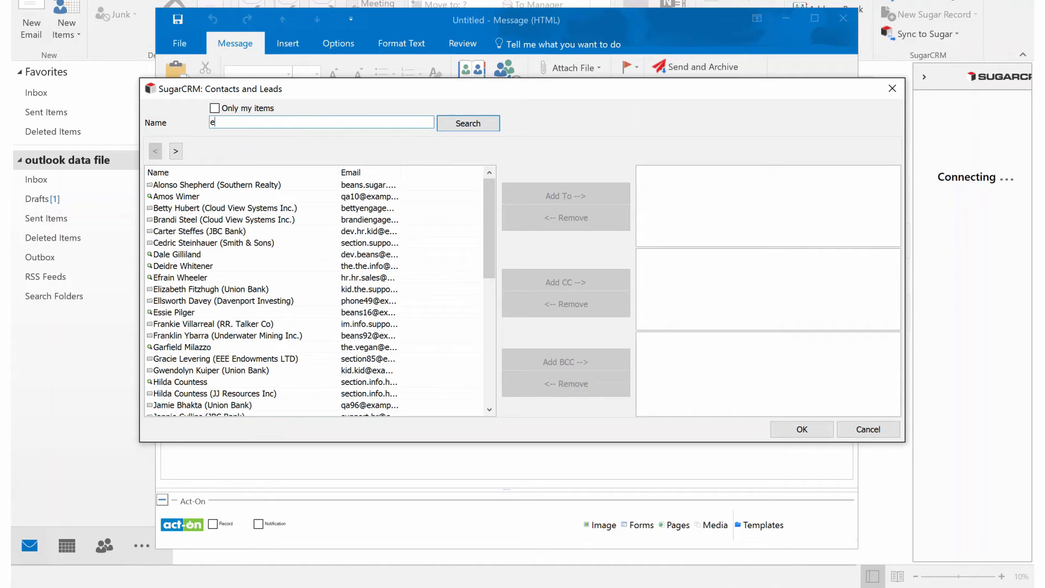
{"action": "type", "text": "elizabeth"}
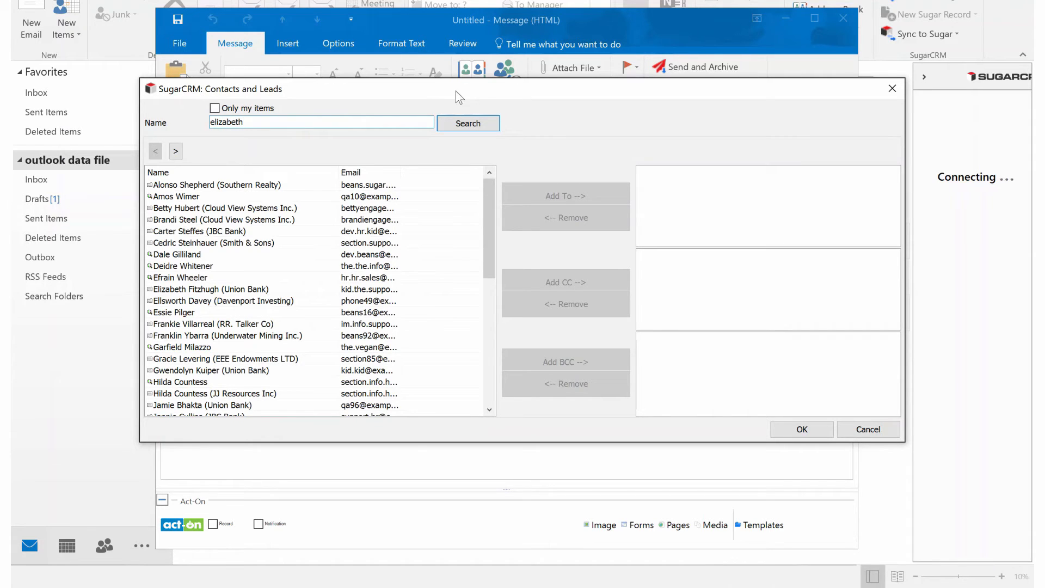
{"action": "left_click", "coordinate": [467, 122]}
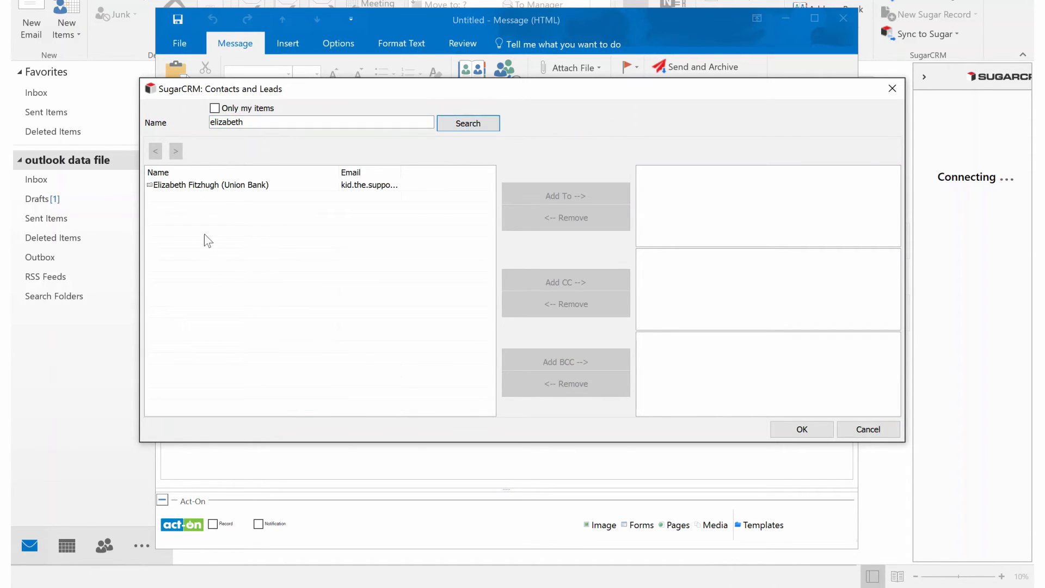